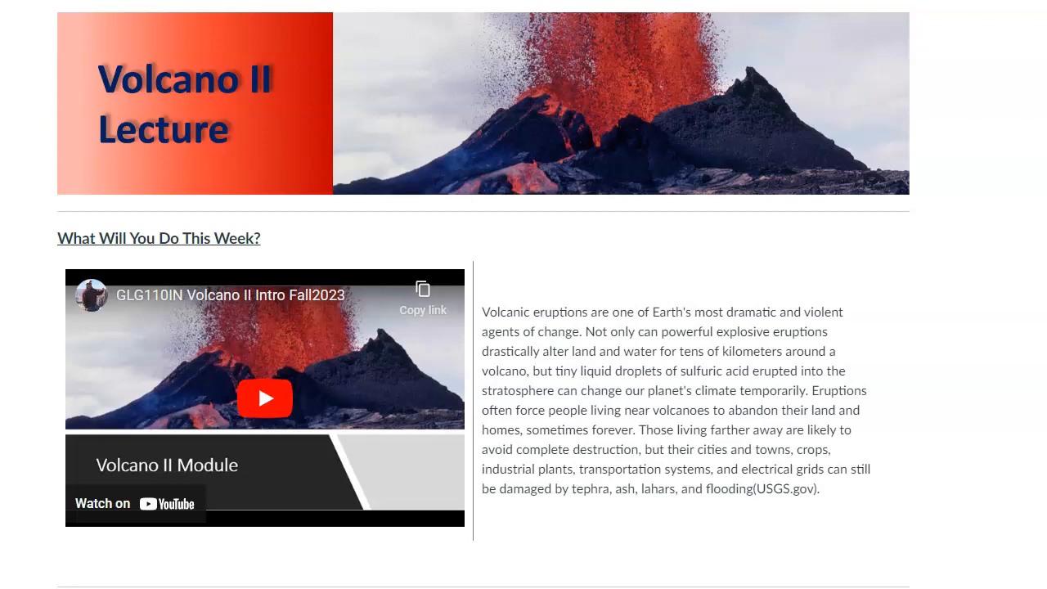
mouse_move(698, 329)
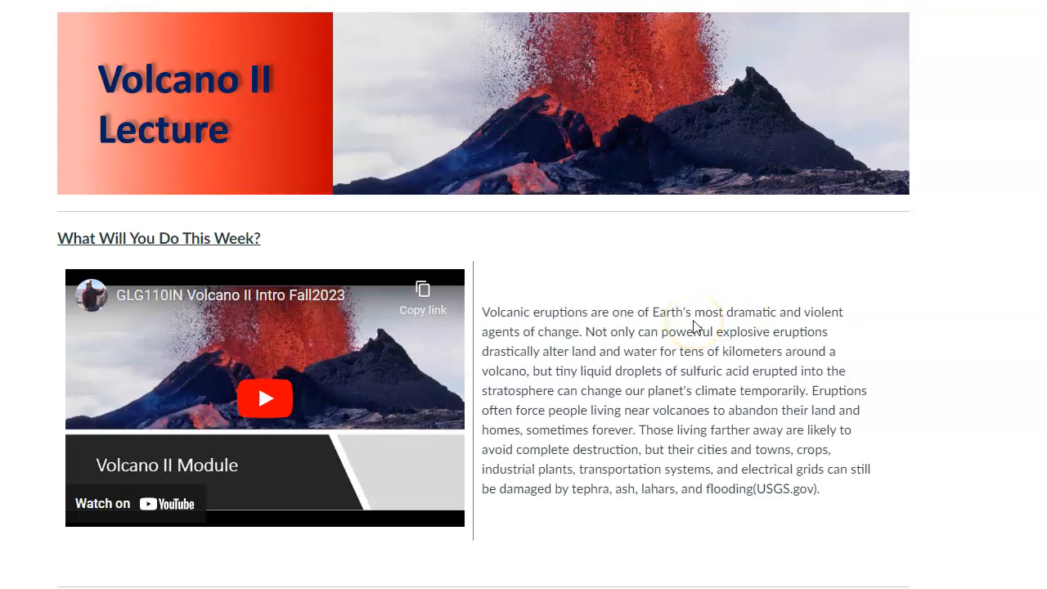
mouse_move(789, 346)
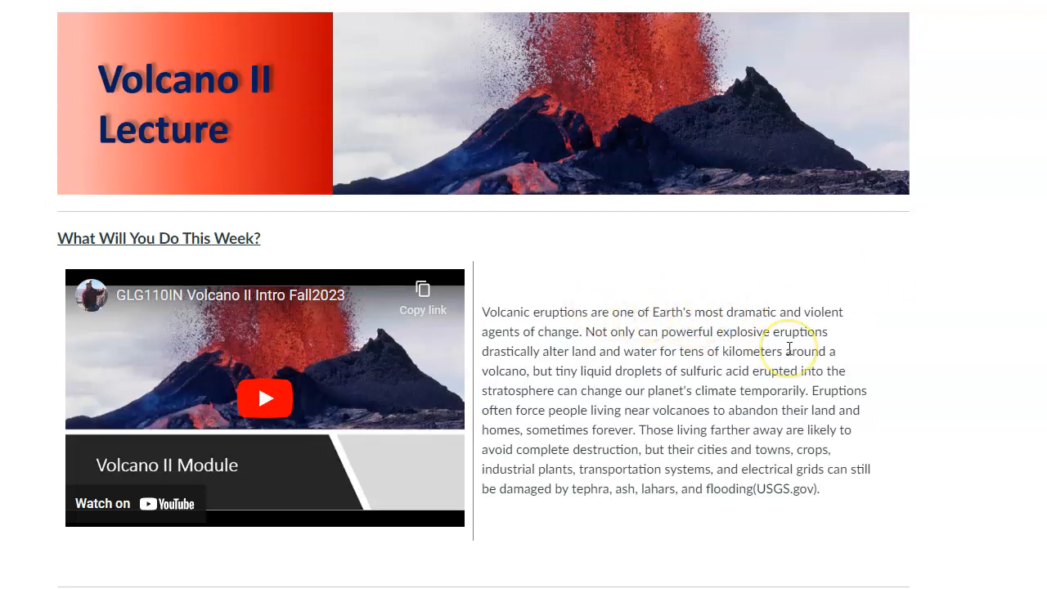
Scroll past the intro video to the Lecture Material section with PowerPoint, USGS and textbook links.
scroll(down, 3)
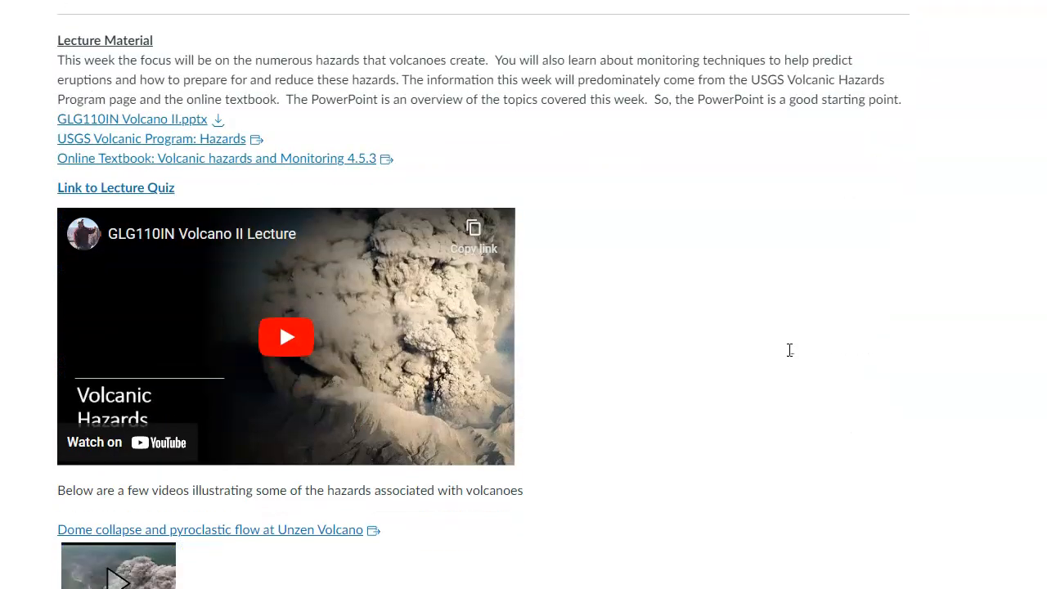
scroll(down, 3)
text(.)
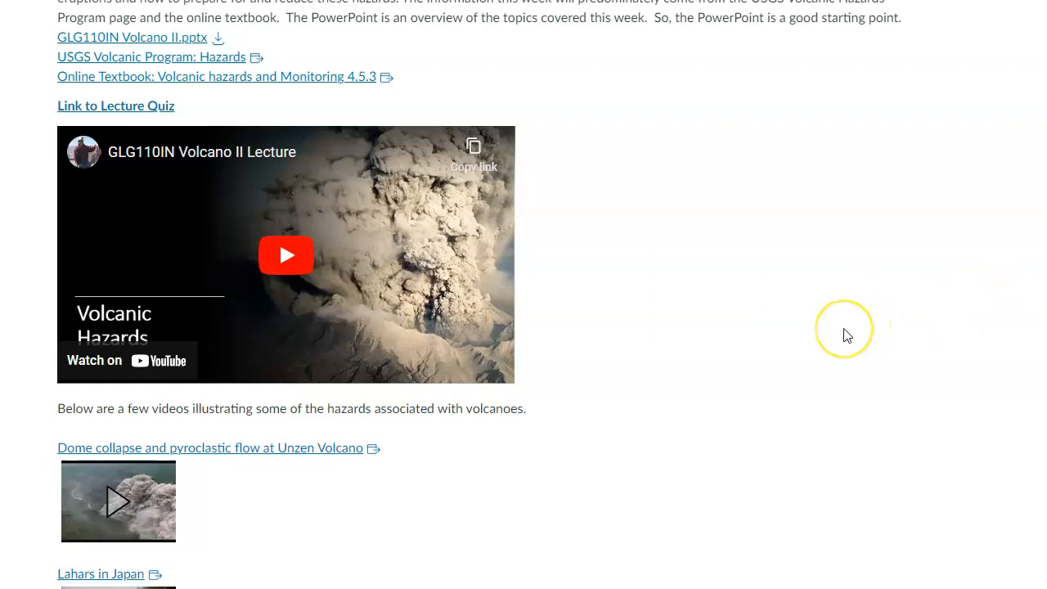
mouse_move(826, 325)
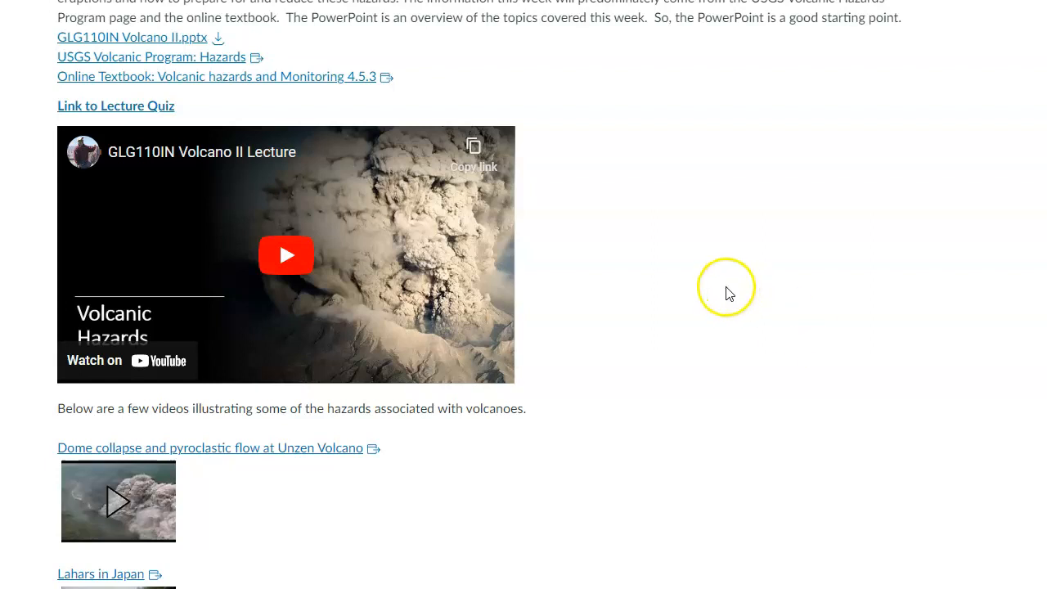
mouse_move(573, 200)
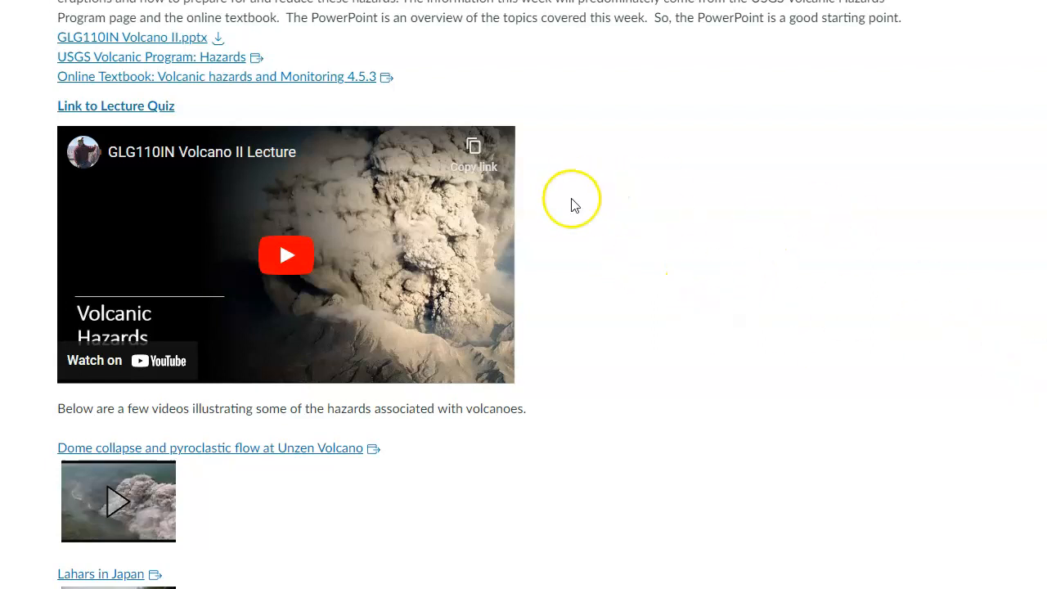
mouse_move(184, 47)
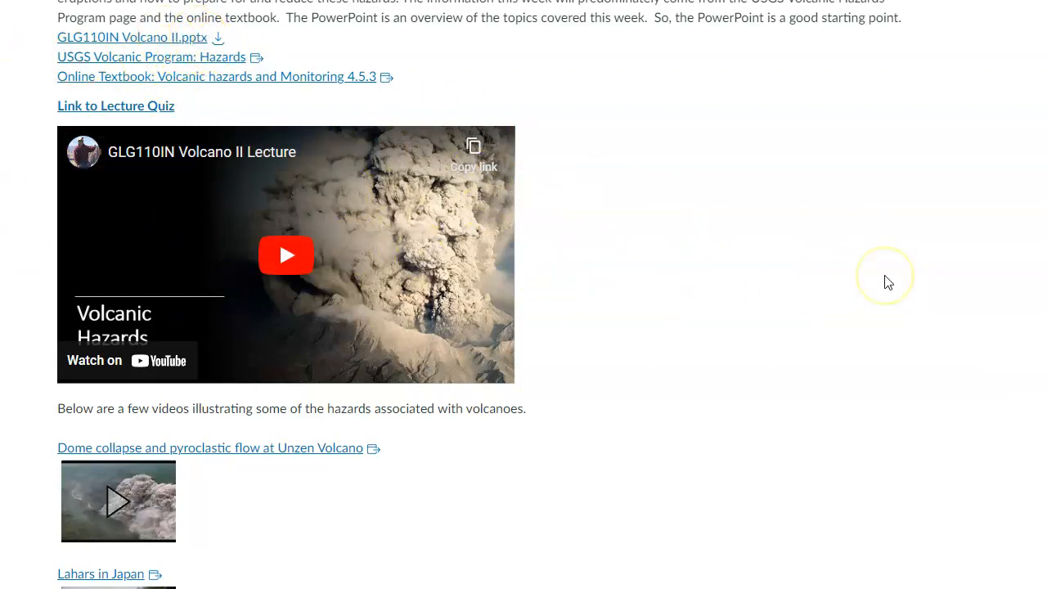
mouse_move(887, 281)
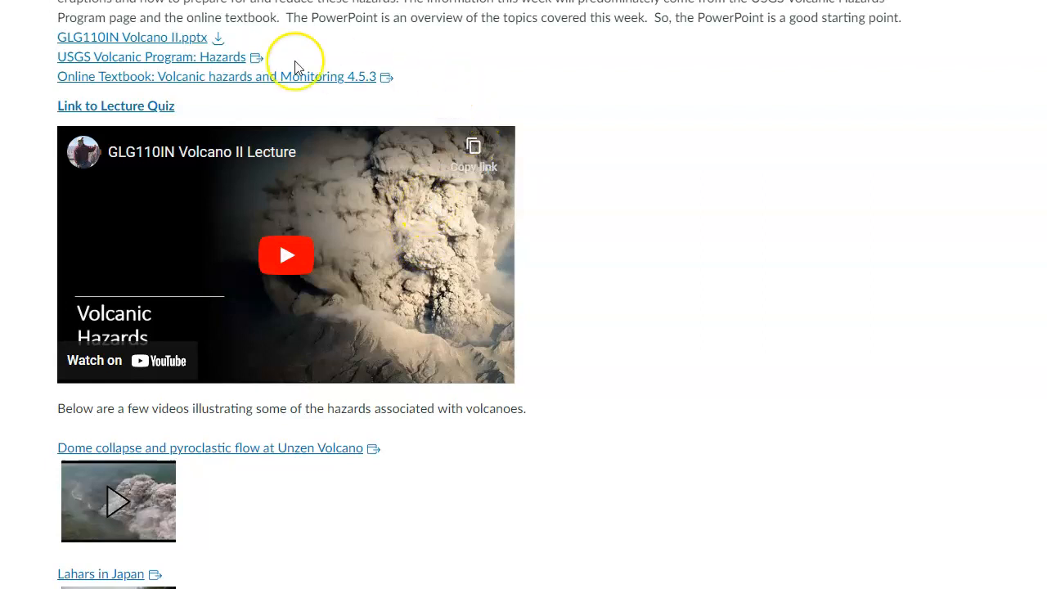
mouse_move(129, 65)
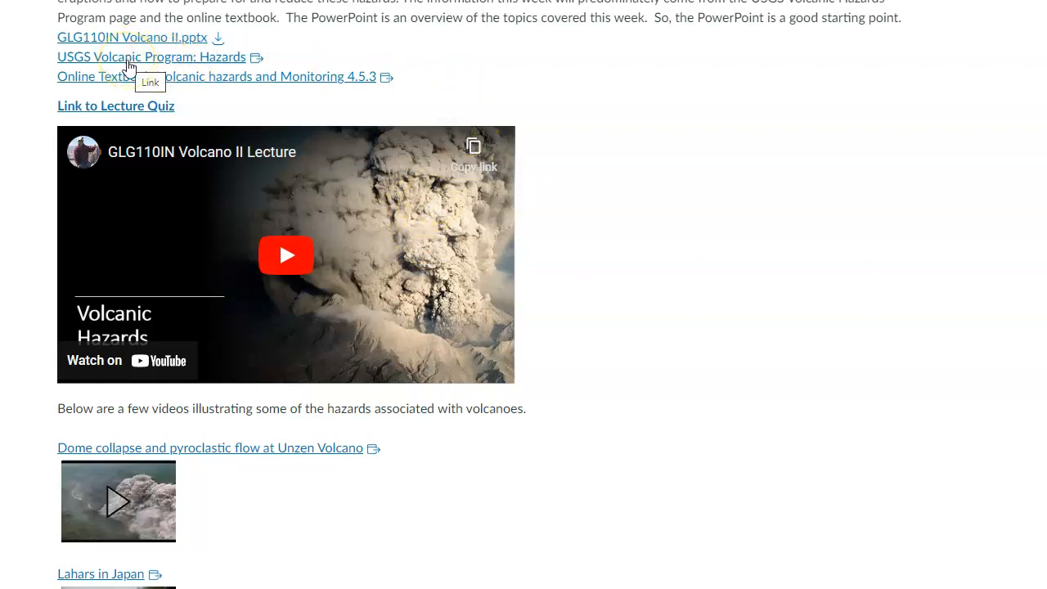
mouse_move(833, 129)
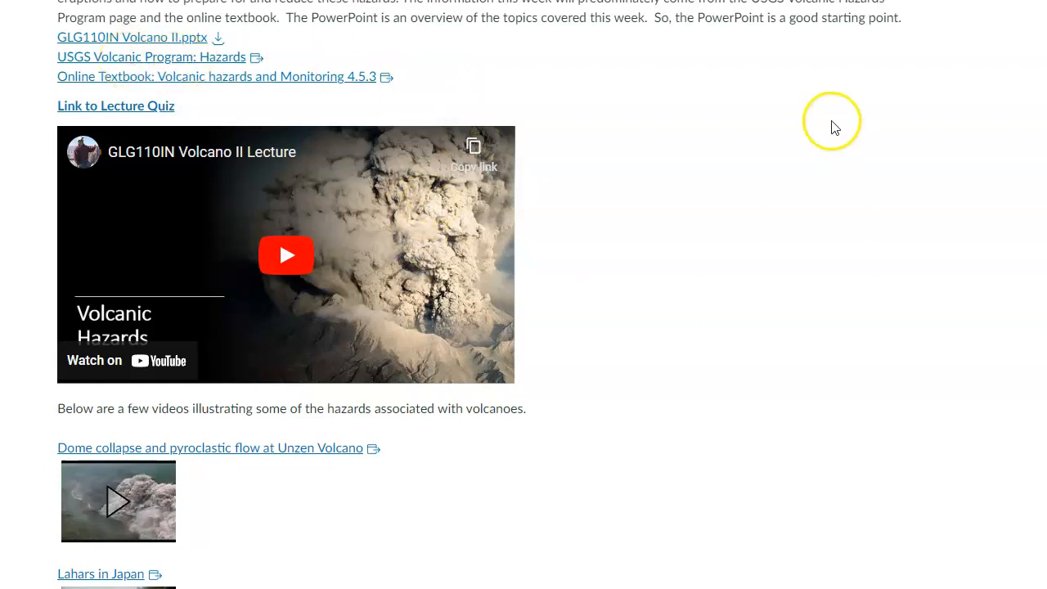
Open the USGS Volcanic Program: Hazards page and scroll through tephra, lava flows, lahars and gases.
click(151, 57)
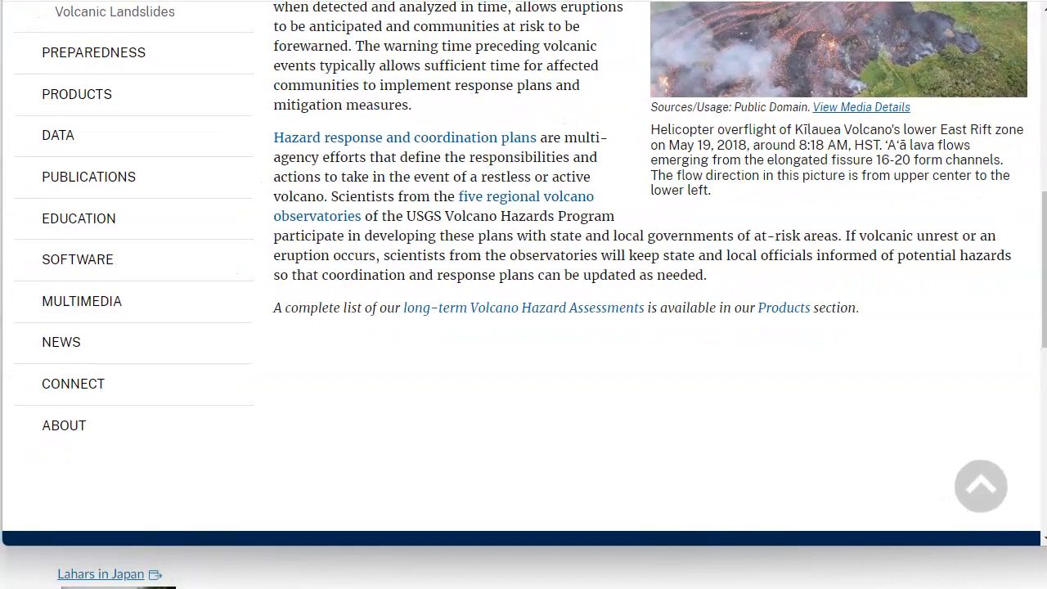
scroll(up, 3)
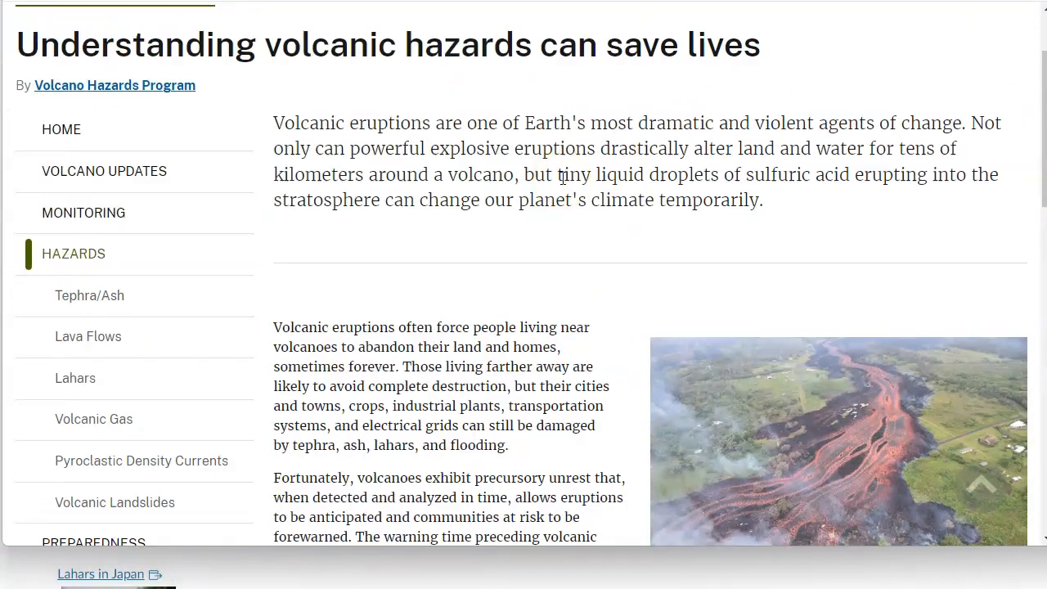
scroll(down, 3)
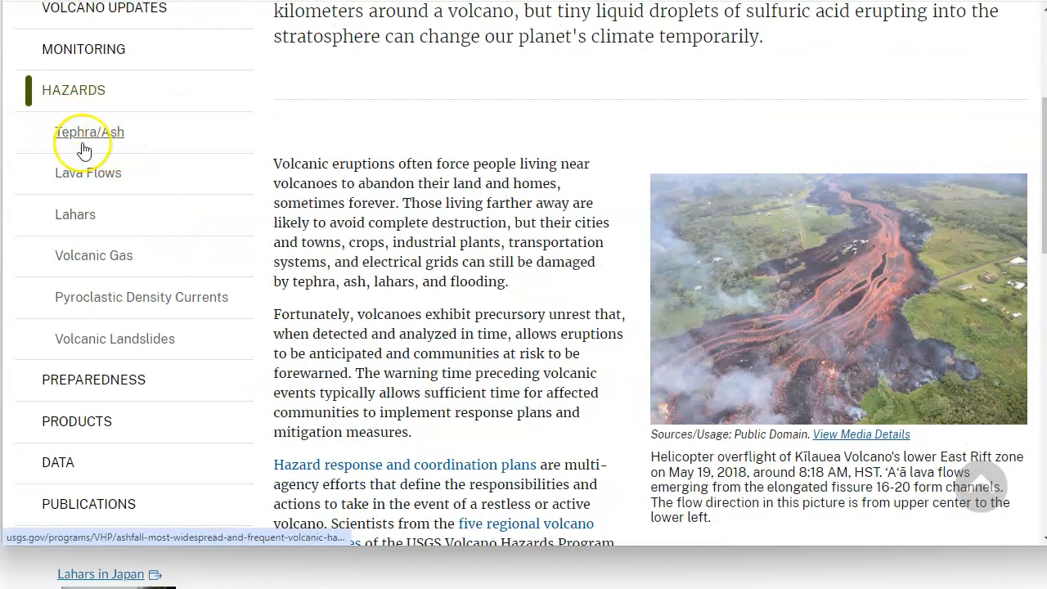
mouse_move(87, 354)
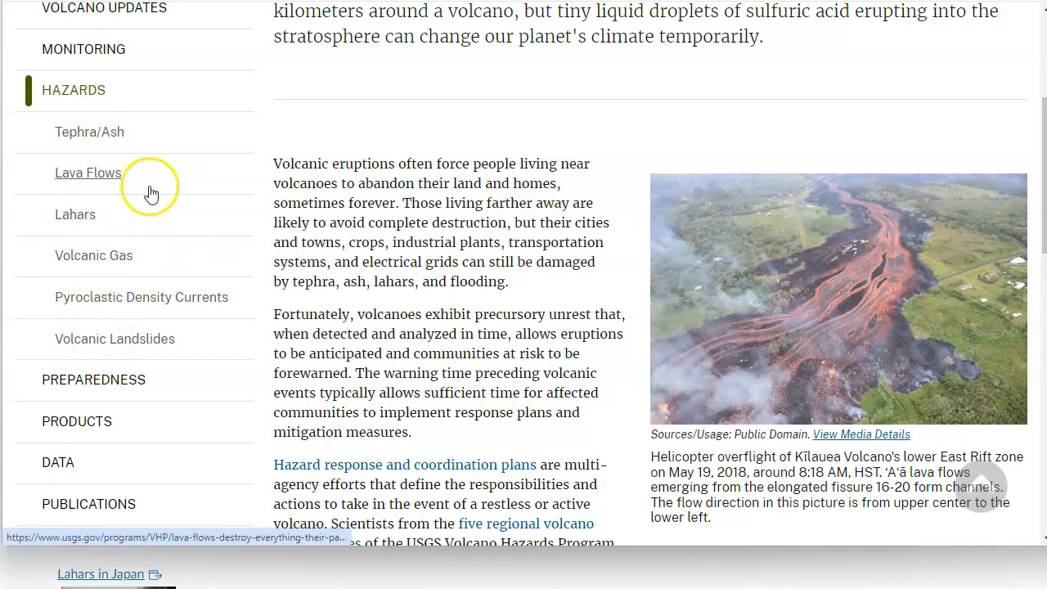
mouse_move(224, 269)
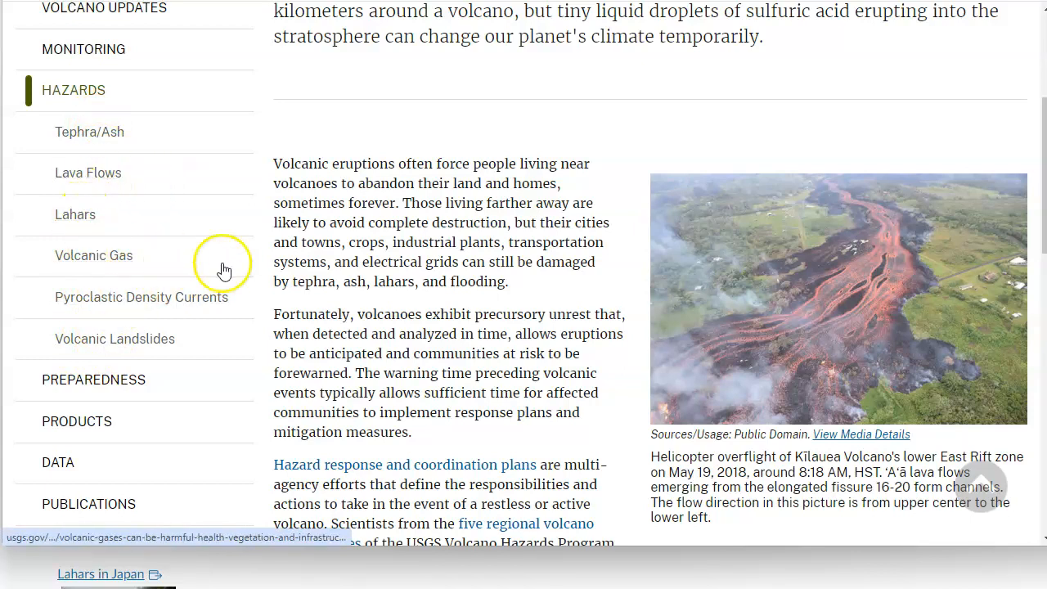
scroll(down, 3)
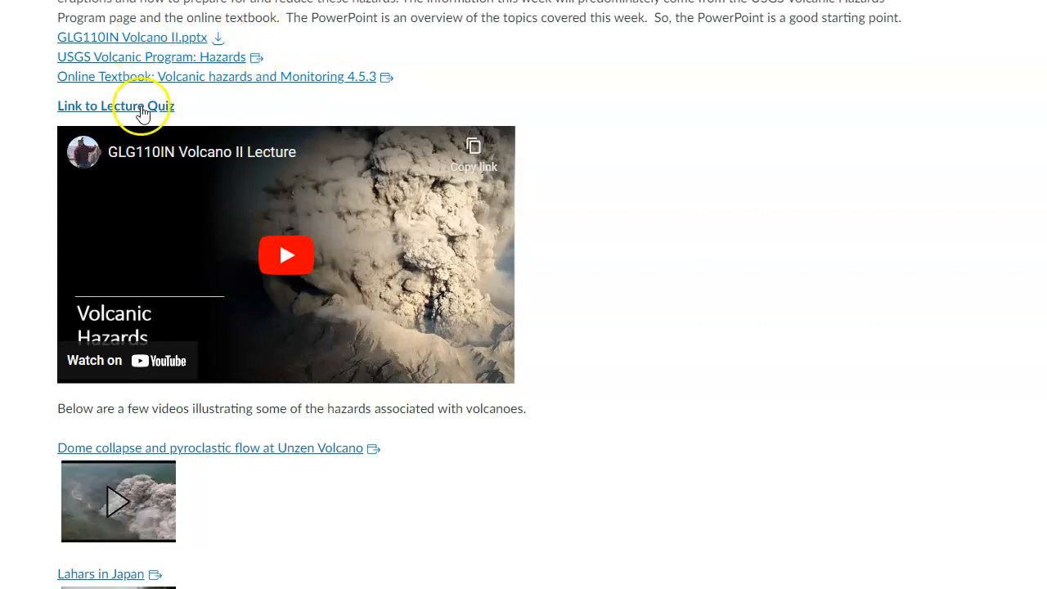
mouse_move(785, 423)
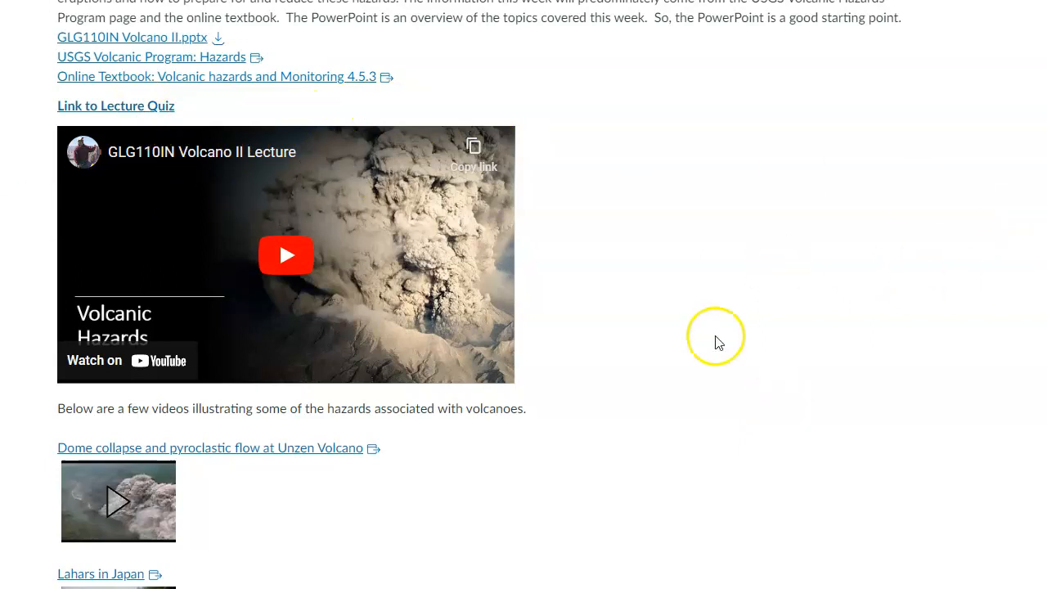
Scroll past the lecture quiz link to the hazard videos, Yellowstone article and homework section.
scroll(down, 3)
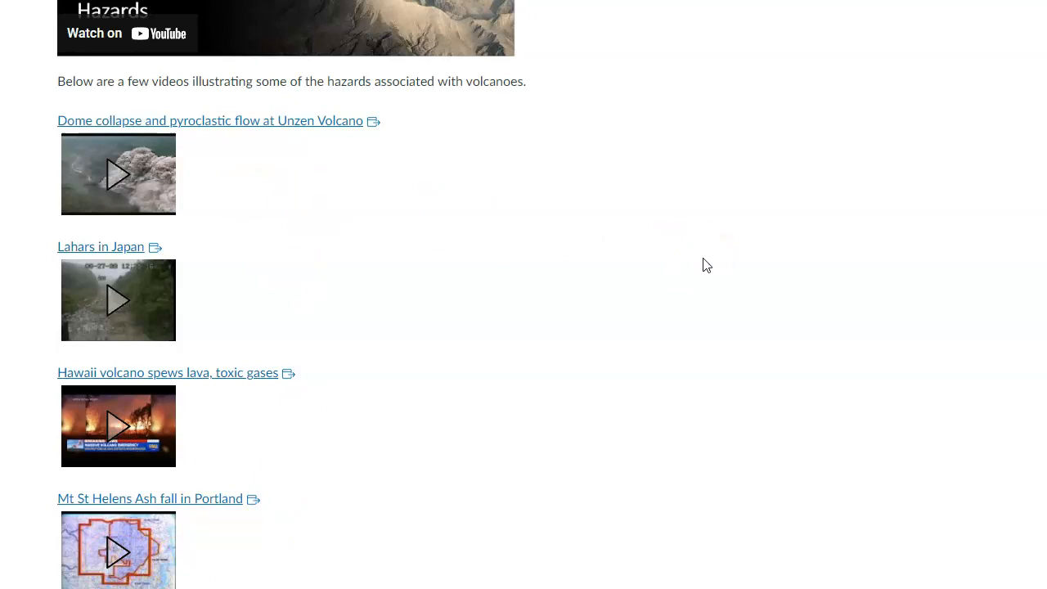
mouse_move(72, 249)
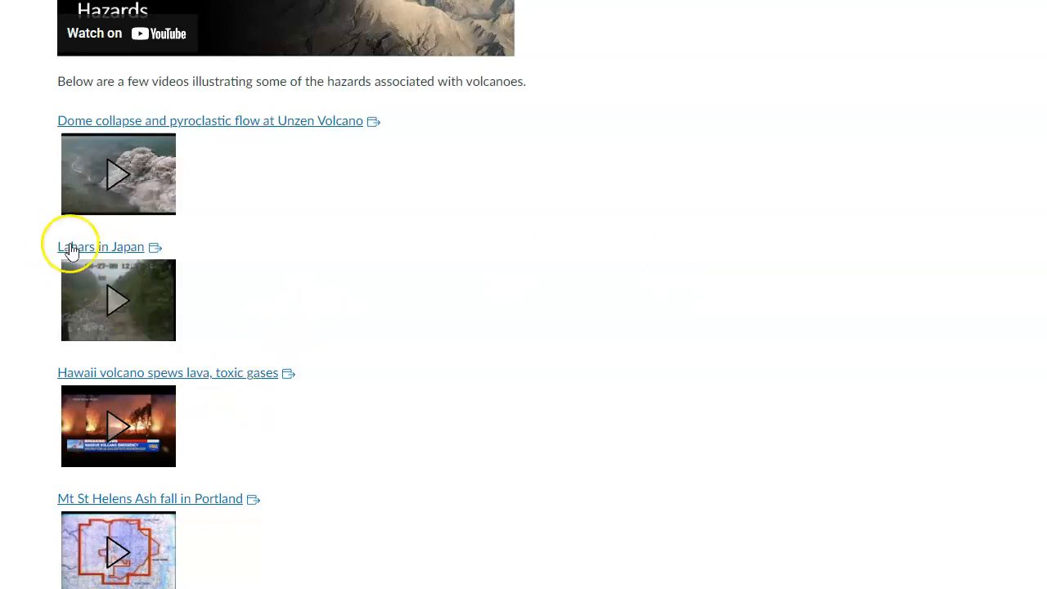
mouse_move(237, 157)
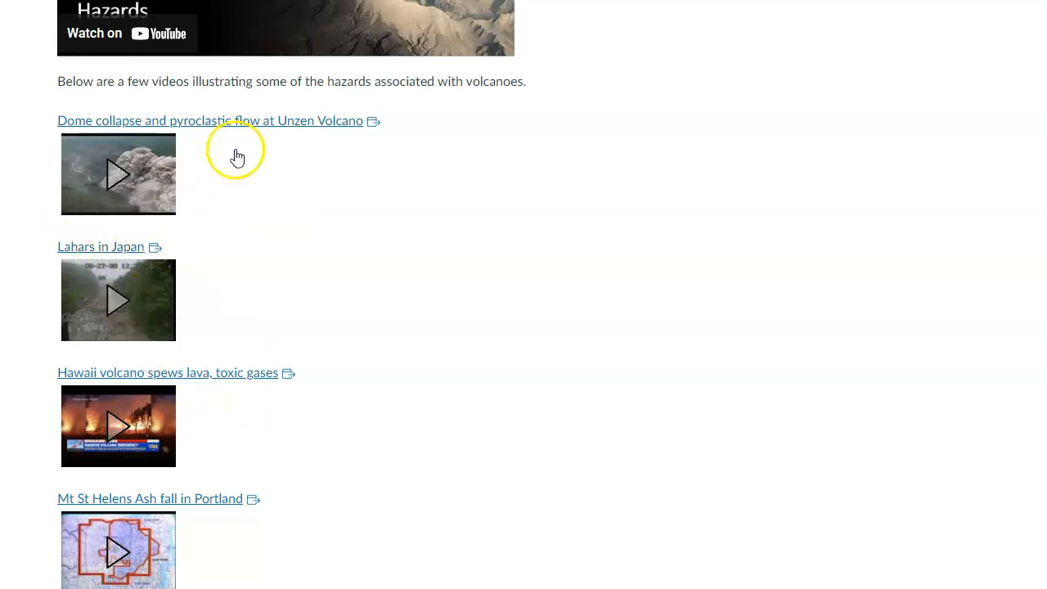
mouse_move(342, 337)
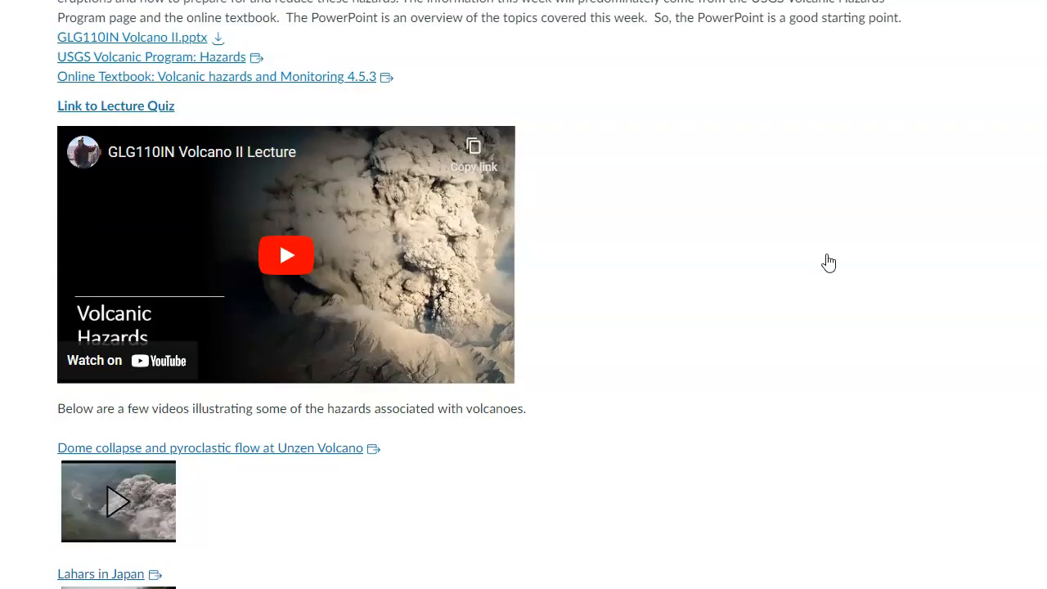
scroll(down, 3)
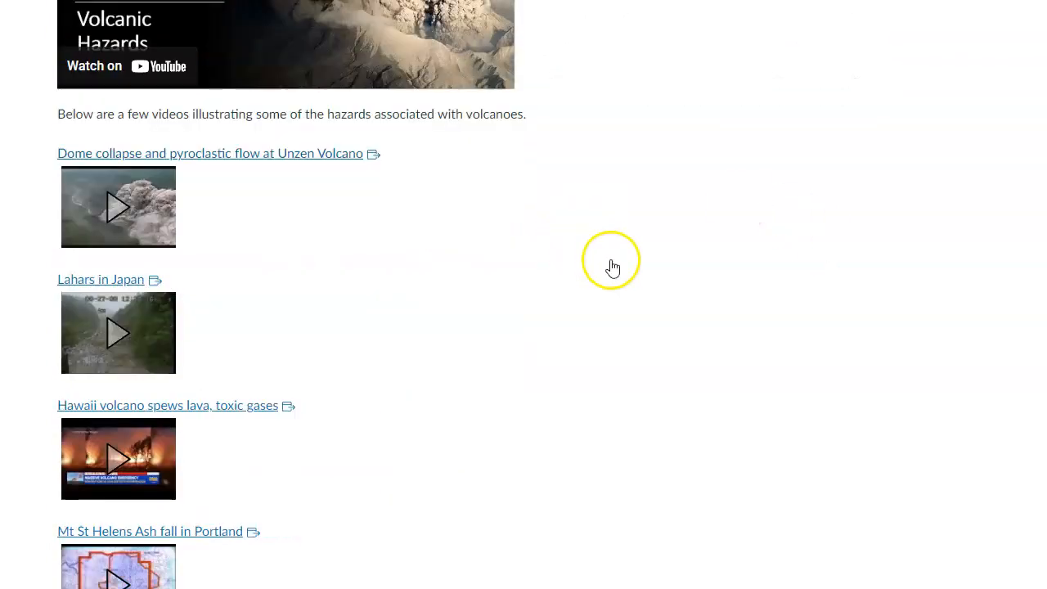
scroll(down, 3)
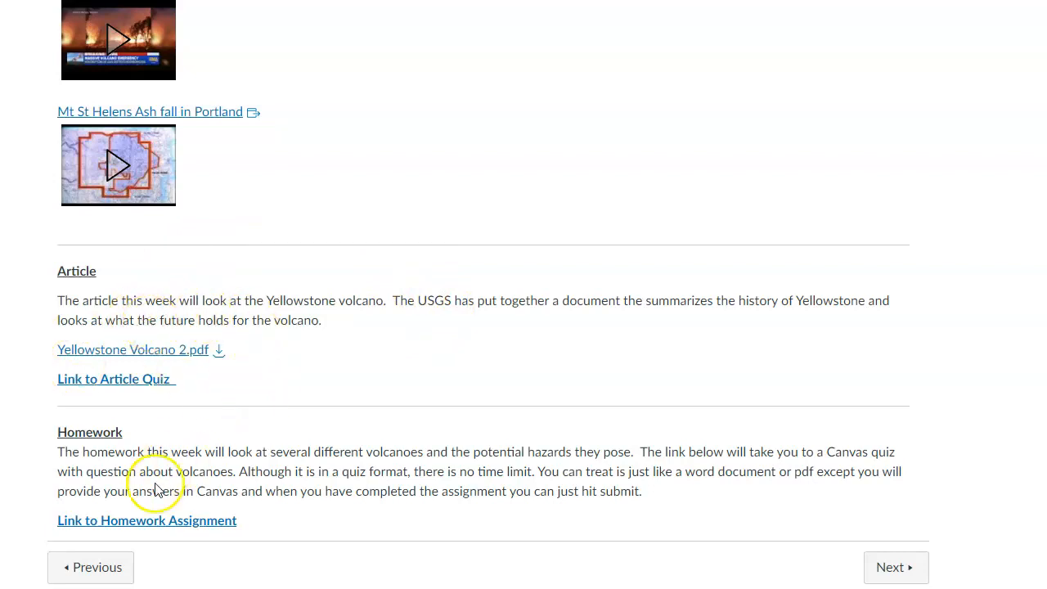
mouse_move(112, 438)
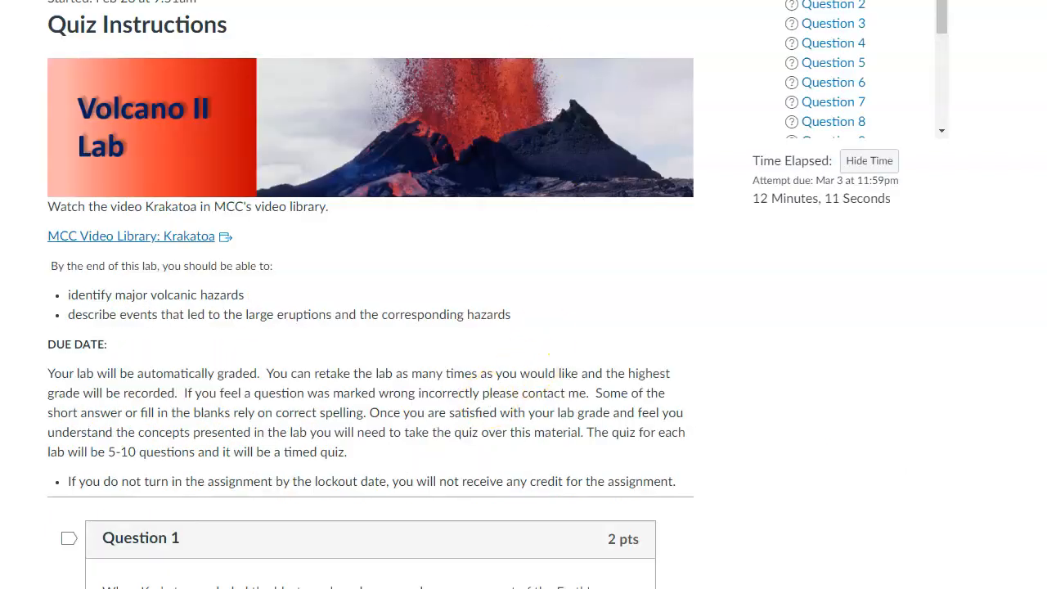
Scroll through Homework quiz Questions 1–8 on Mt Rainier and Orting hazards.
scroll(down, 3)
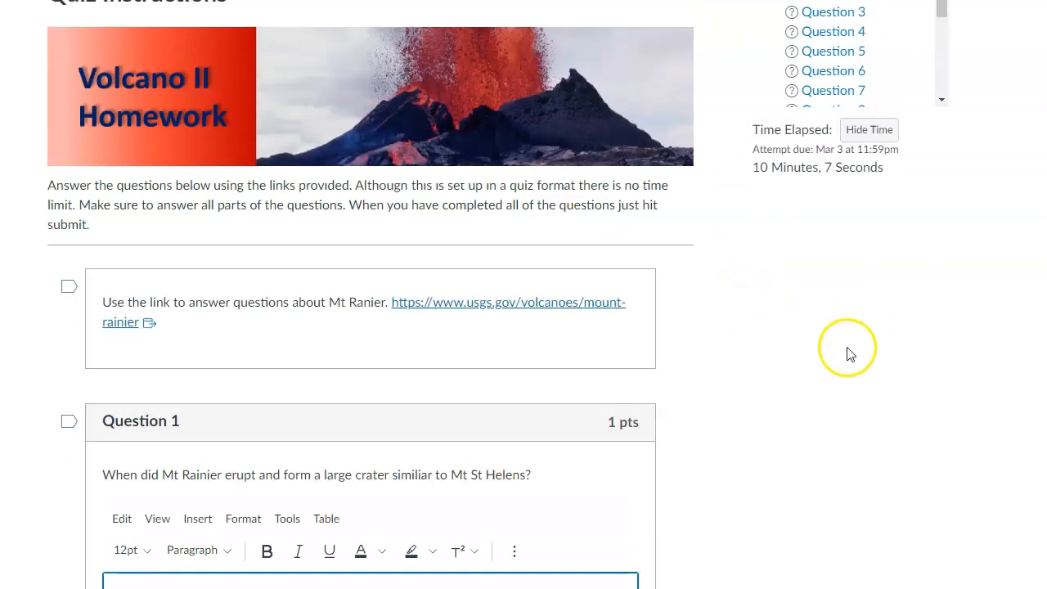
scroll(down, 3)
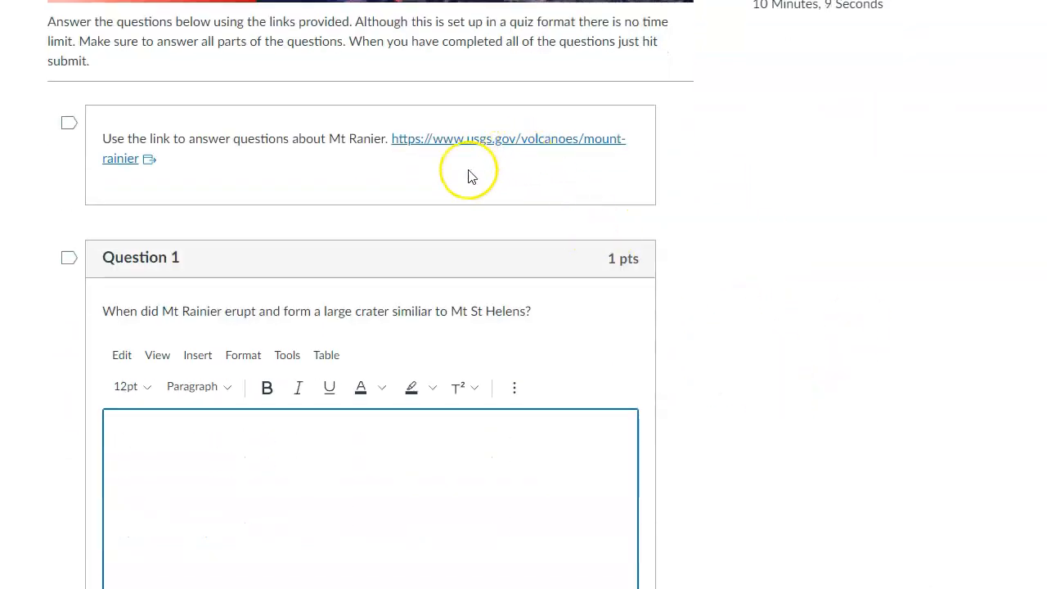
mouse_move(842, 349)
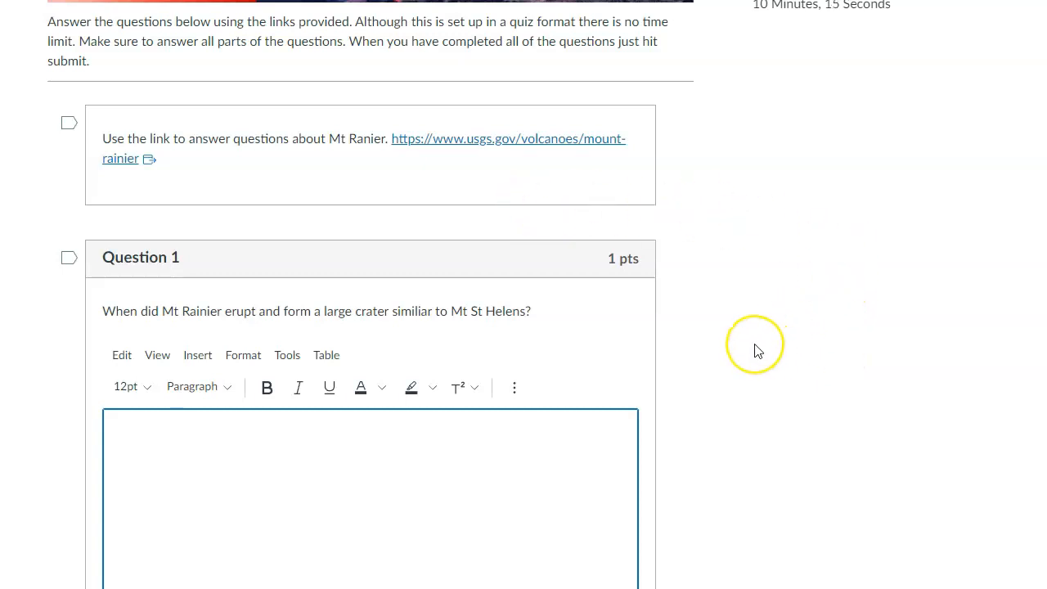
scroll(down, 3)
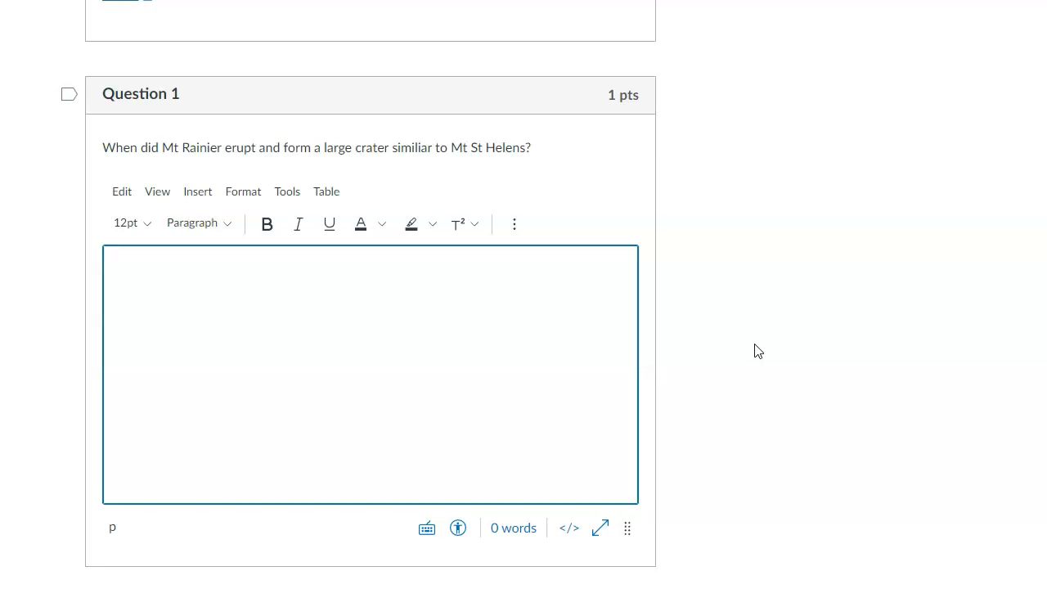
scroll(down, 3)
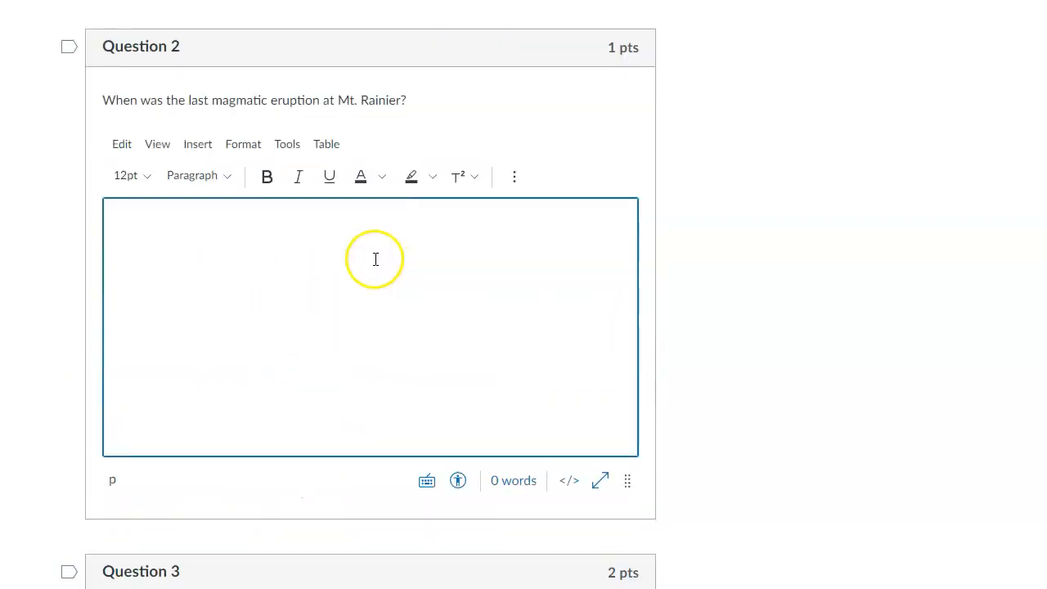
scroll(down, 3)
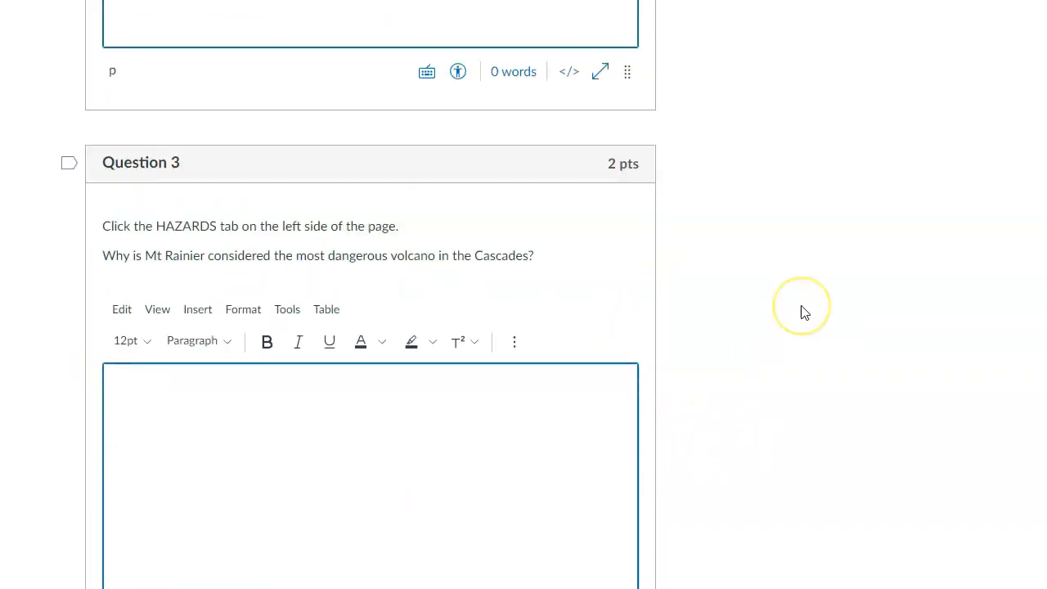
scroll(down, 3)
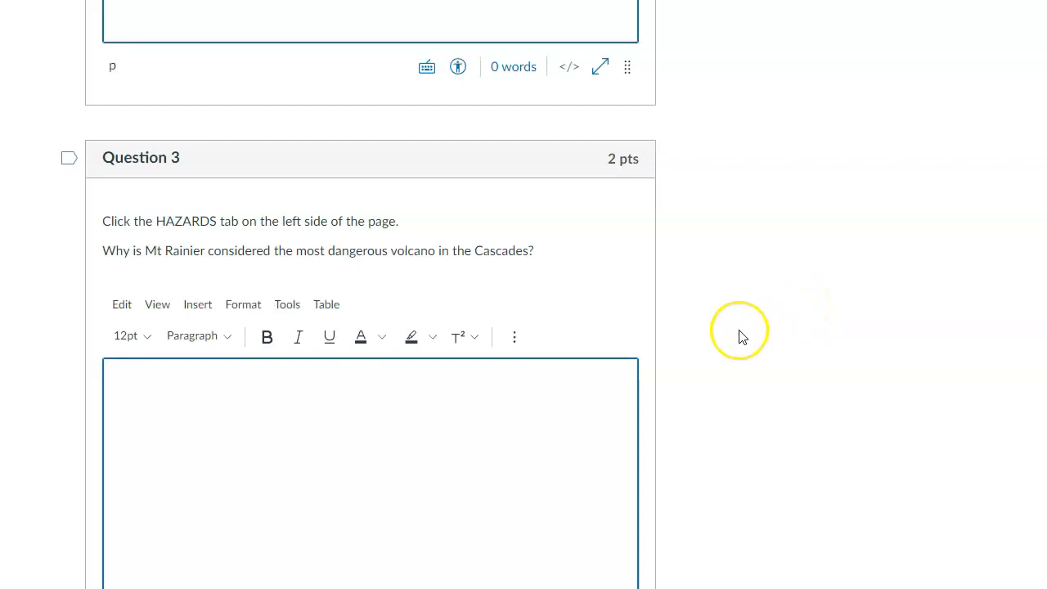
scroll(down, 3)
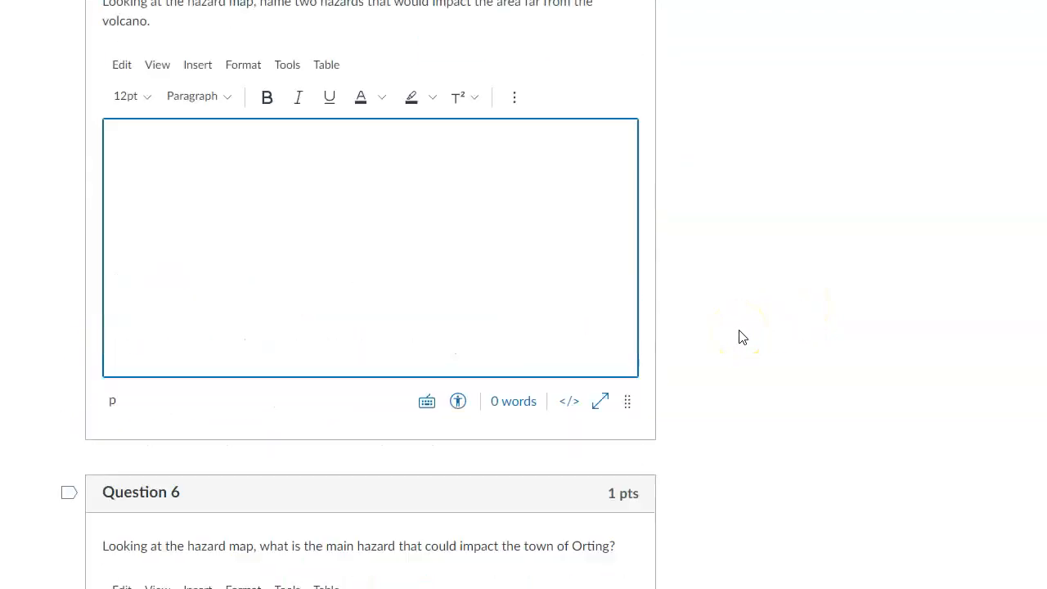
scroll(down, 3)
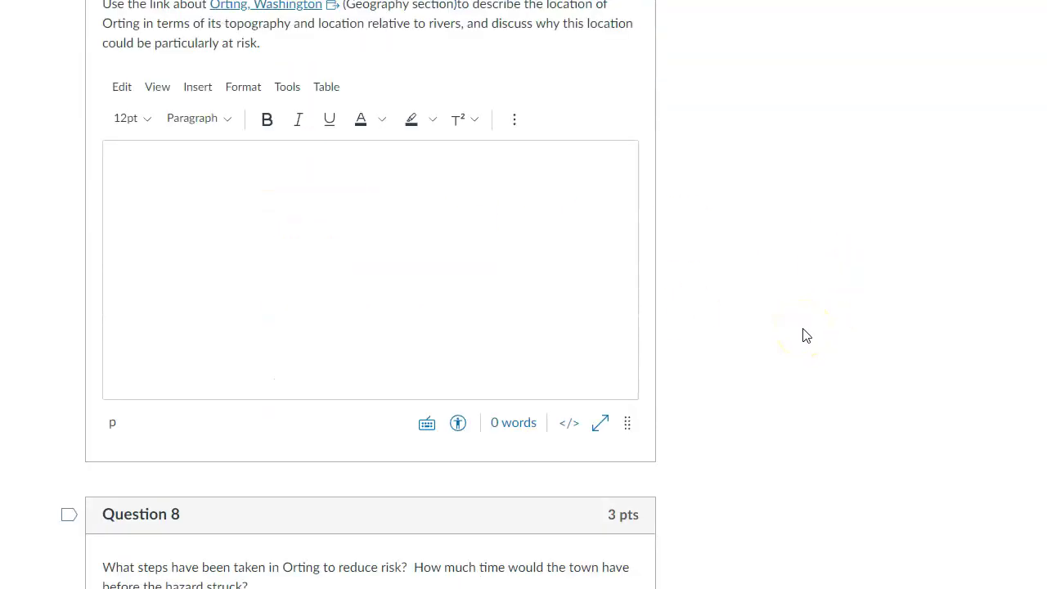
scroll(down, 3)
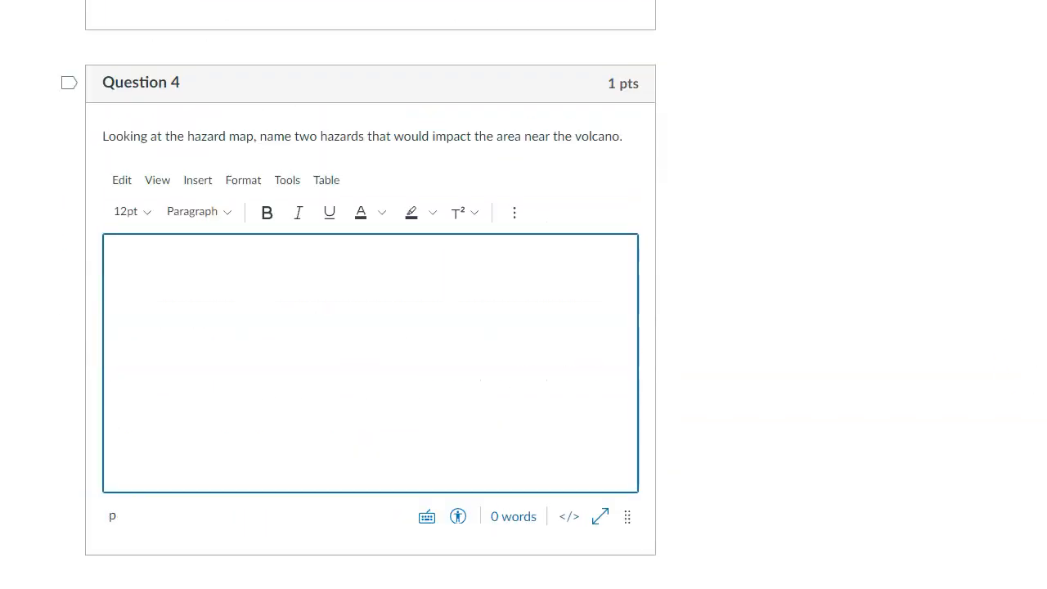
scroll(up, 3)
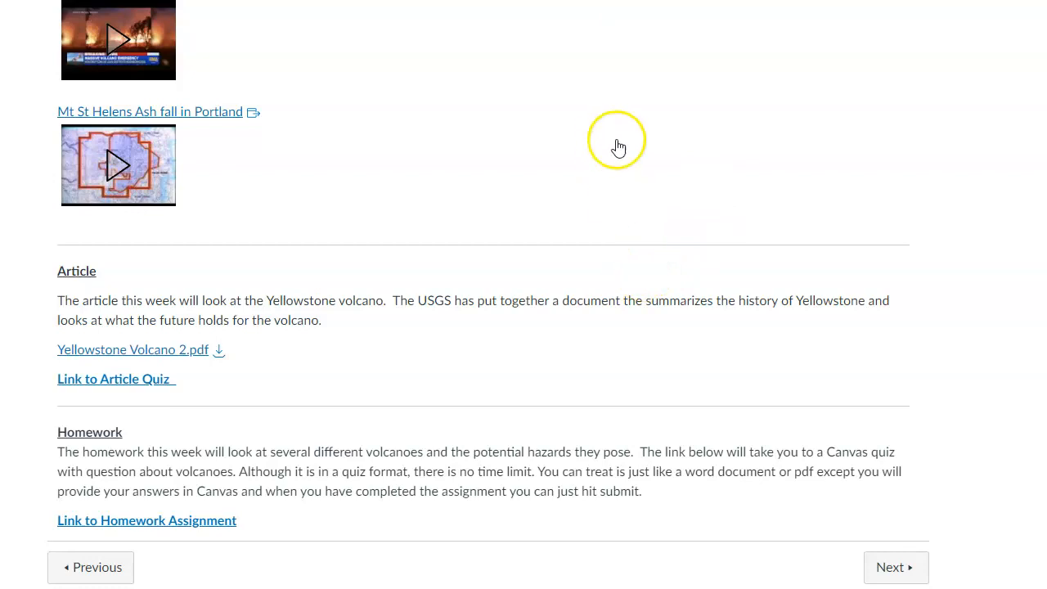
mouse_move(668, 15)
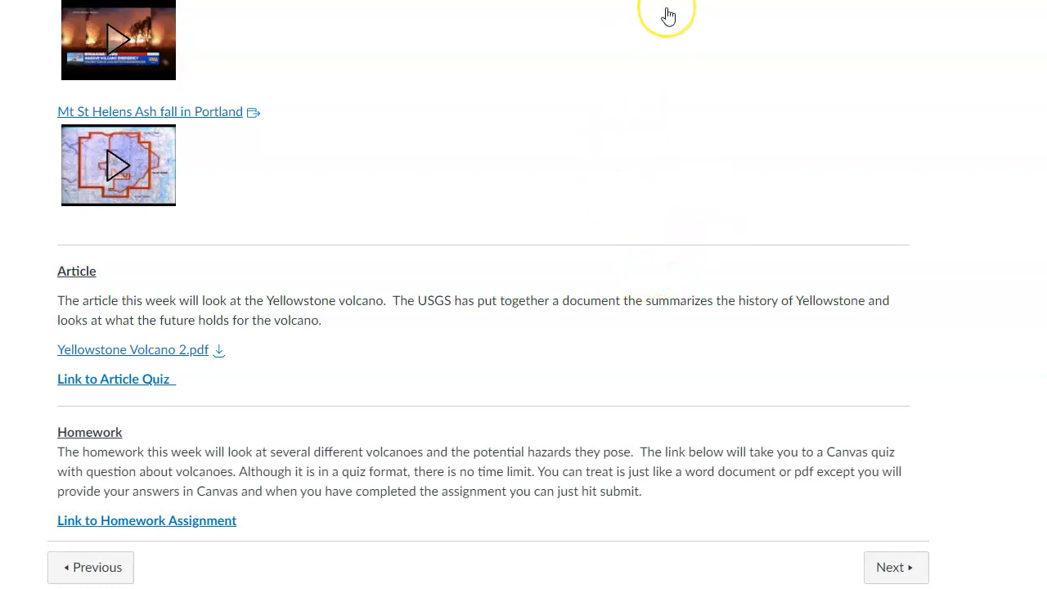
mouse_move(592, 22)
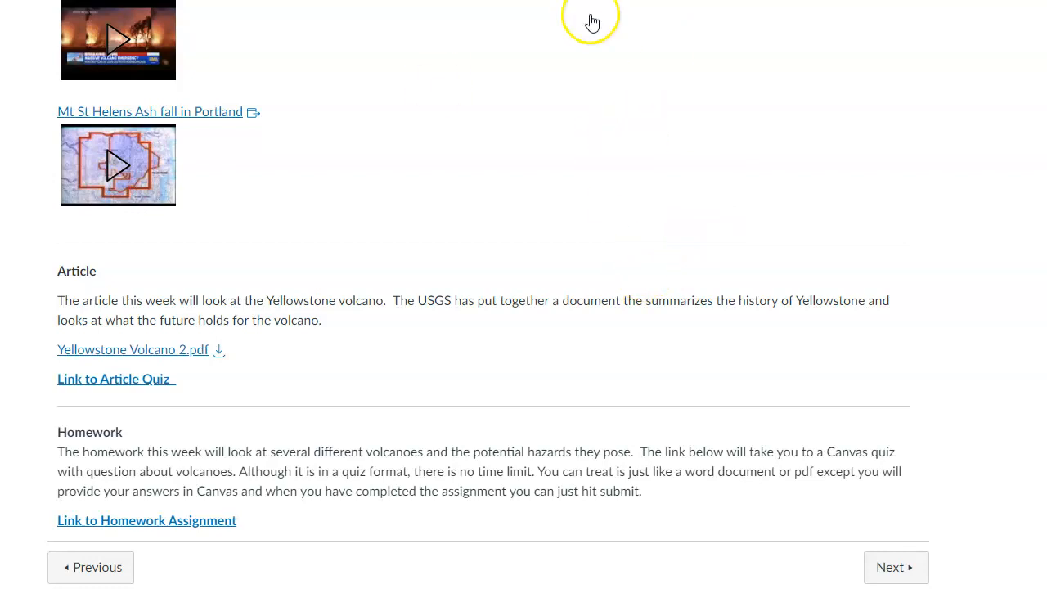
mouse_move(400, 439)
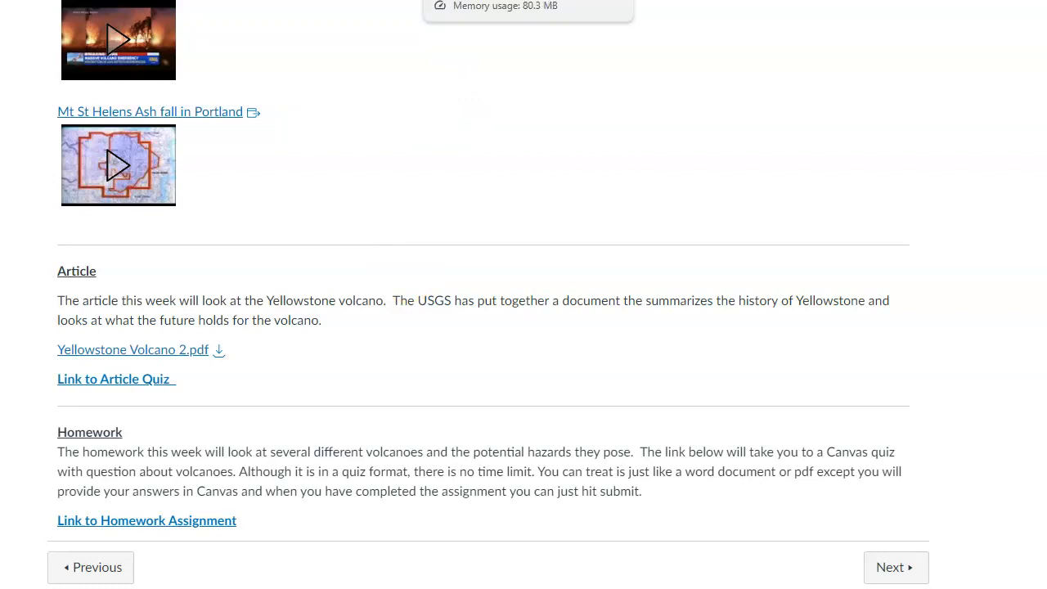
Open the Volcano II Lab quiz and scroll through its Krakatoa questions, back to the instructions.
click(146, 520)
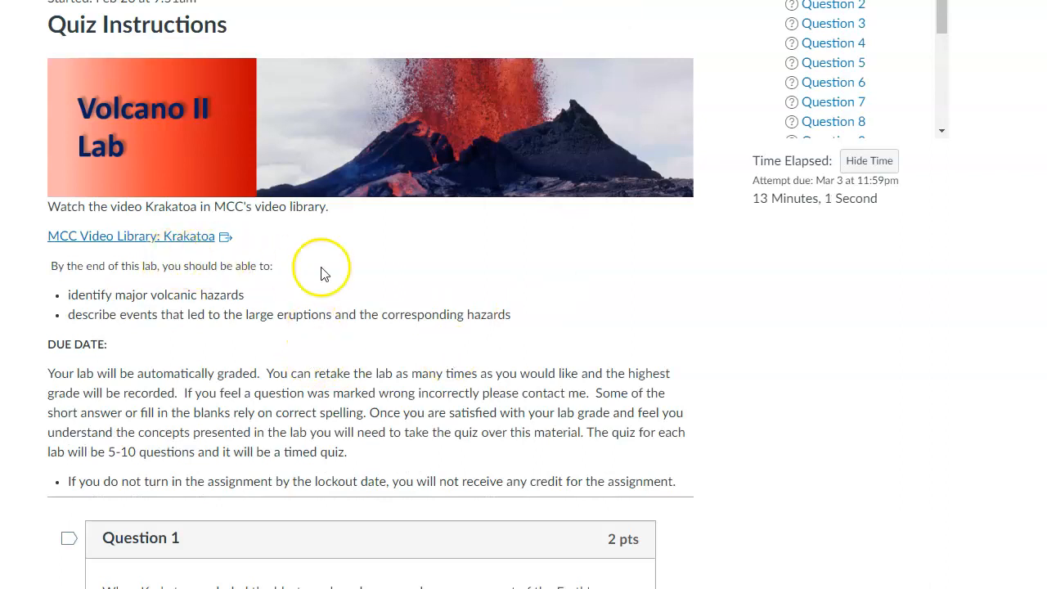
mouse_move(772, 468)
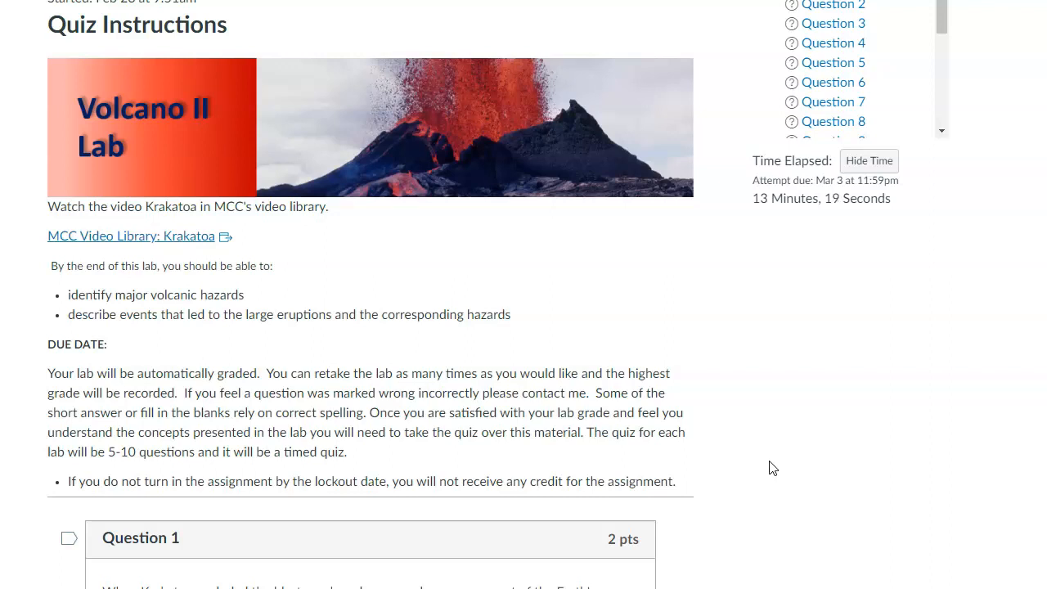
scroll(down, 3)
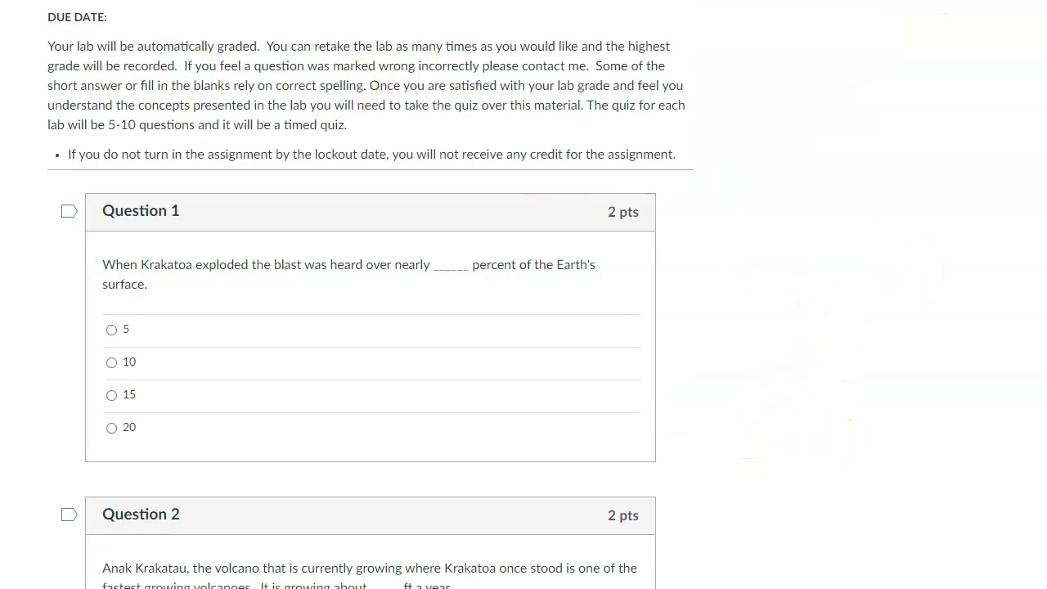
scroll(down, 3)
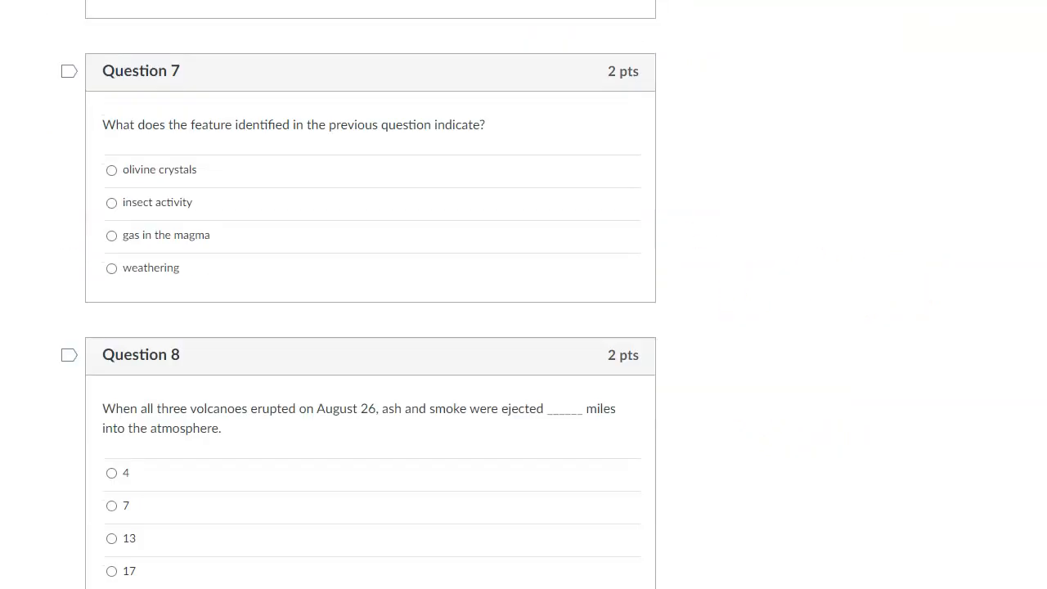
scroll(up, 3)
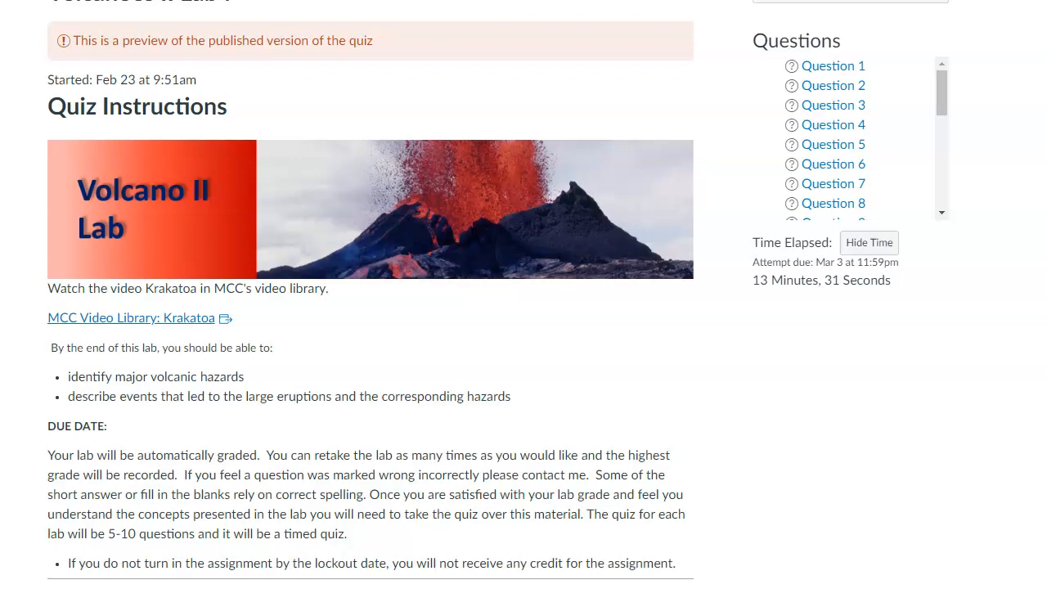
mouse_move(967, 424)
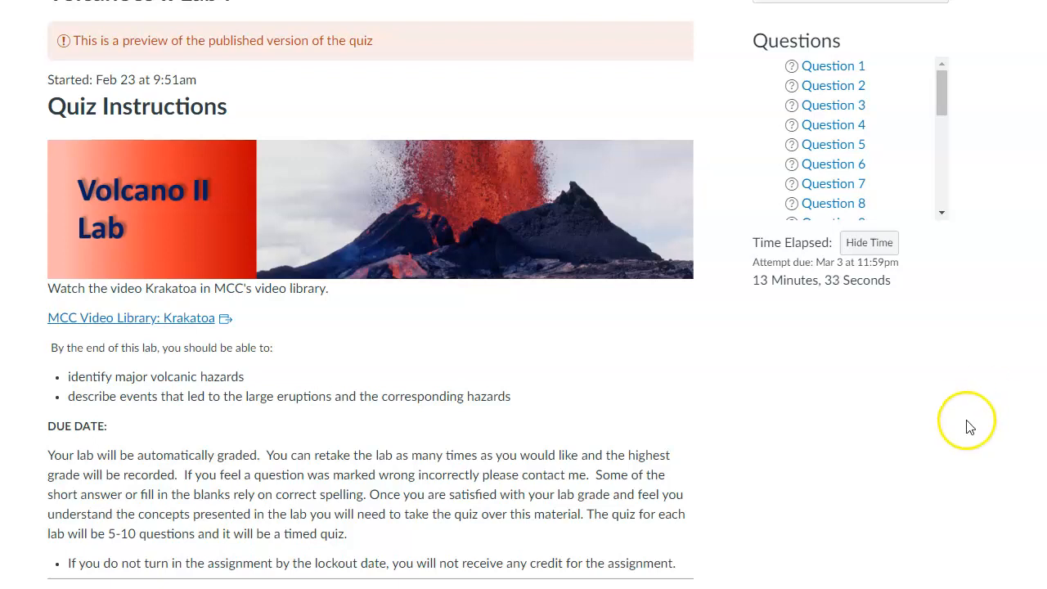
mouse_move(1042, 227)
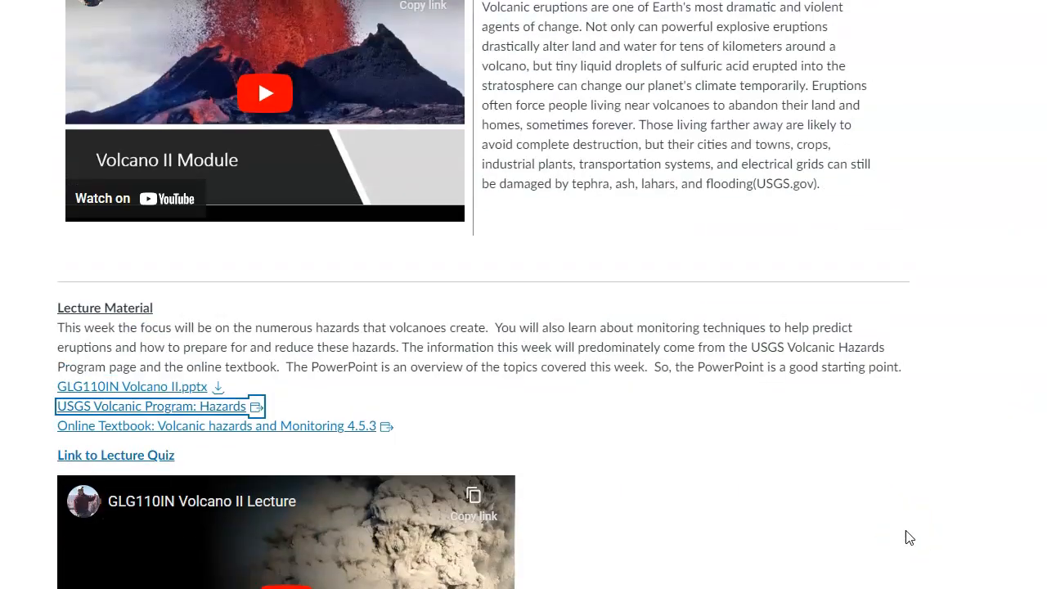
Scroll up to the Volcano II Lecture banner and intro video.
scroll(up, 3)
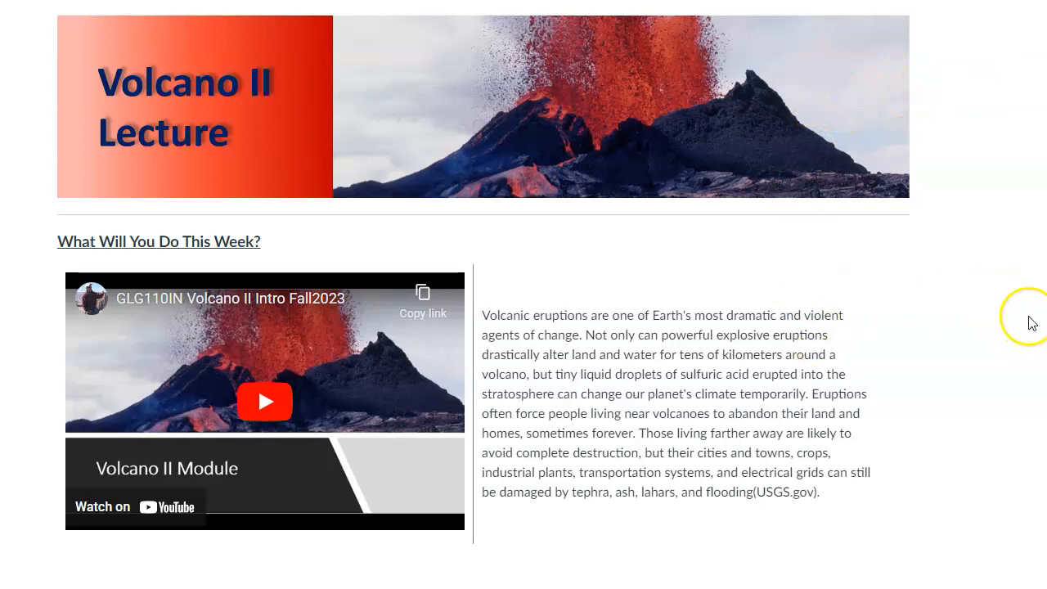
mouse_move(39, 558)
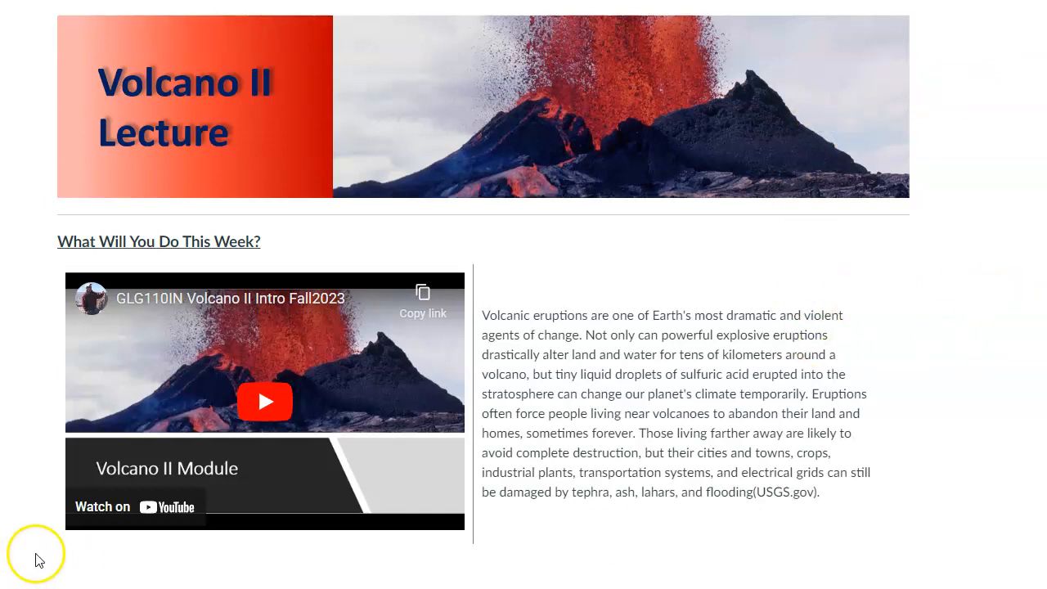